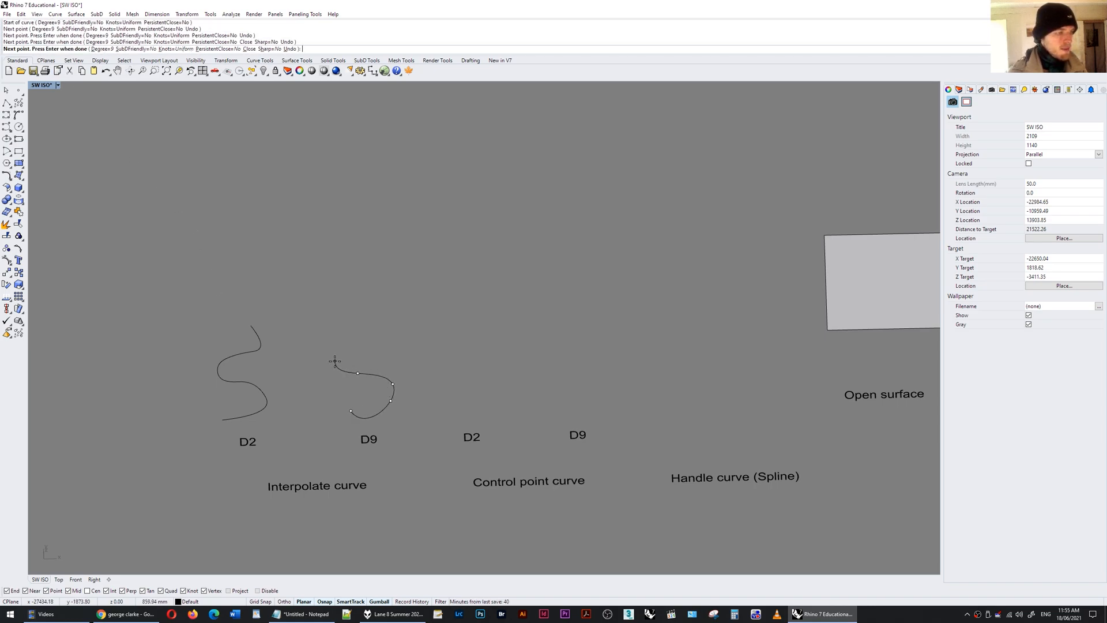
Place points for the degree-9 interpolated curve above D9 and begin the next curve
{"action": "left_click", "coordinate": [365, 314]}
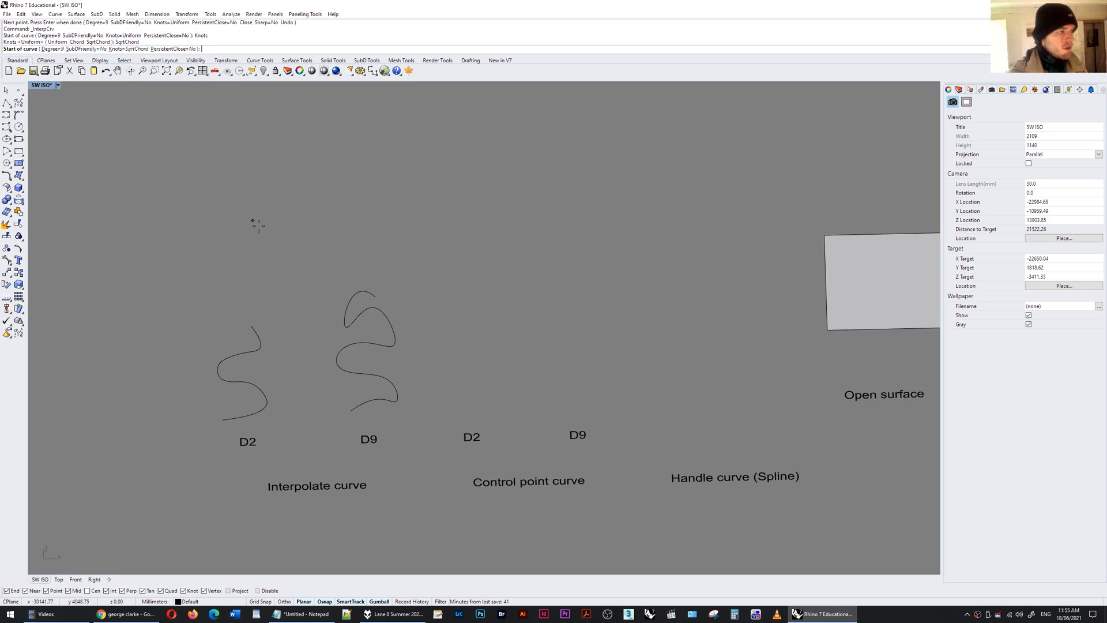
{"action": "left_click", "coordinate": [316, 173]}
{"action": "type", "text": "2"}
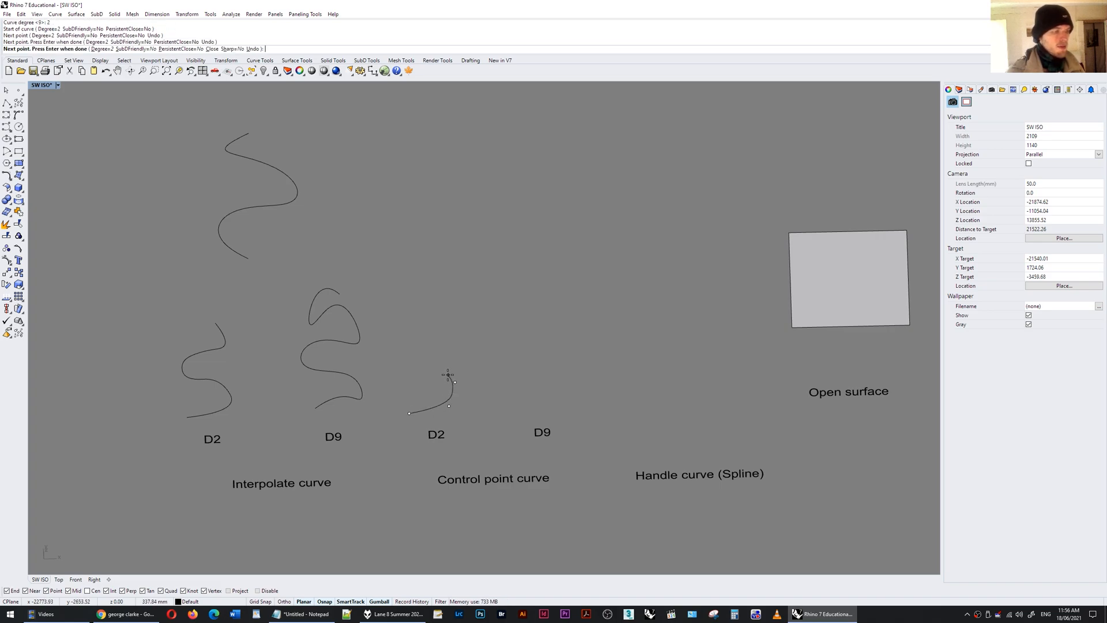
Place points for the degree-2 curve above D2 and the degree-9 curve above D9
{"action": "left_click", "coordinate": [397, 325]}
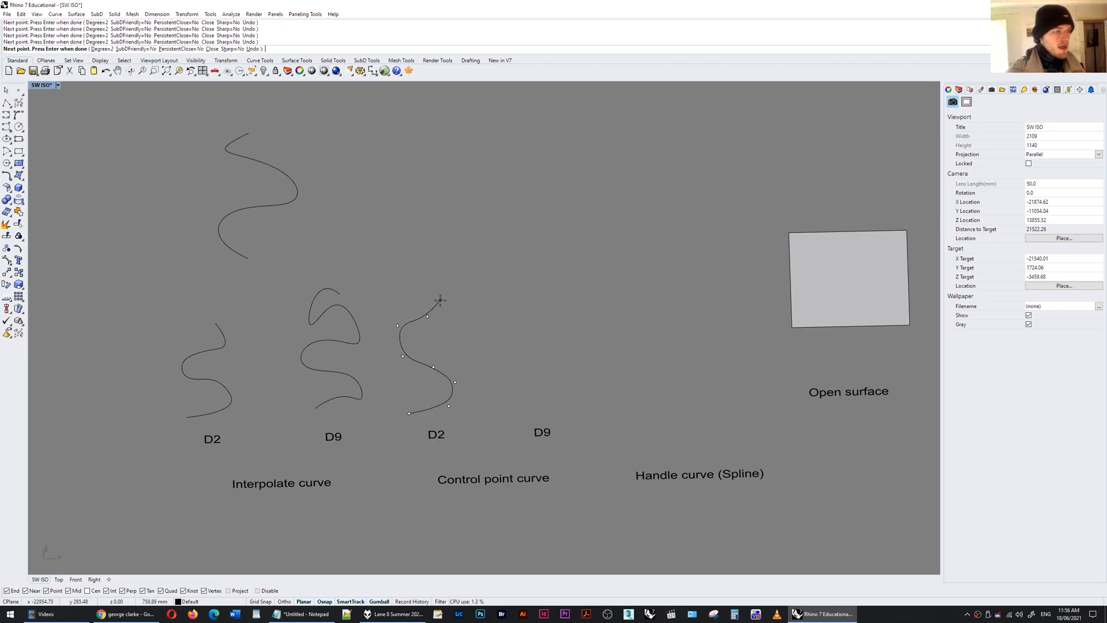
{"action": "left_click", "coordinate": [391, 286]}
{"action": "type", "text": "9"}
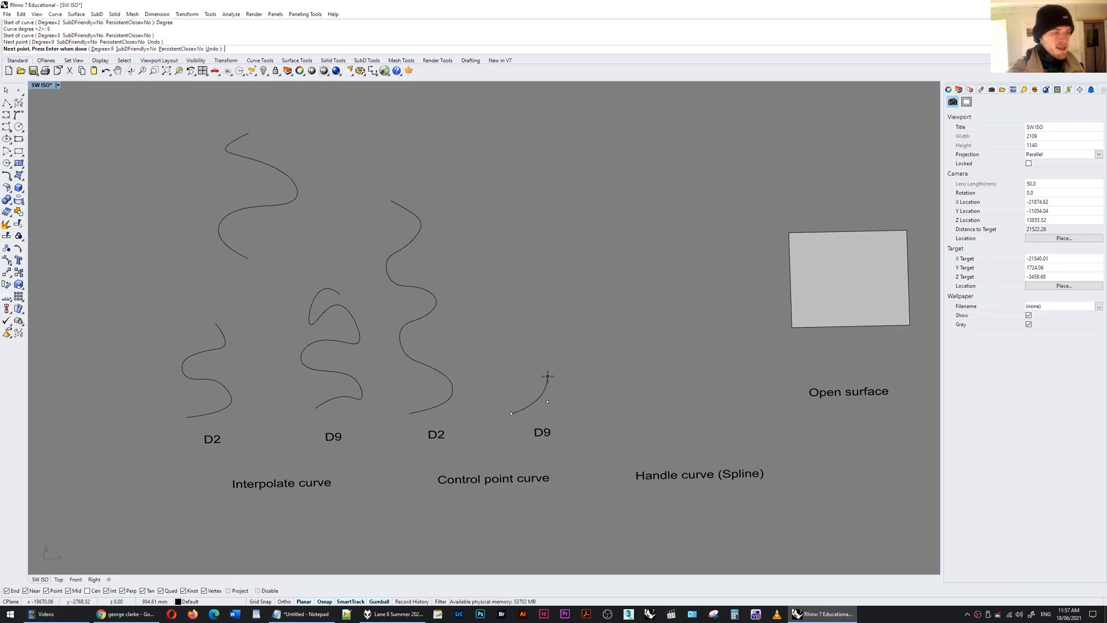
{"action": "left_click", "coordinate": [571, 314]}
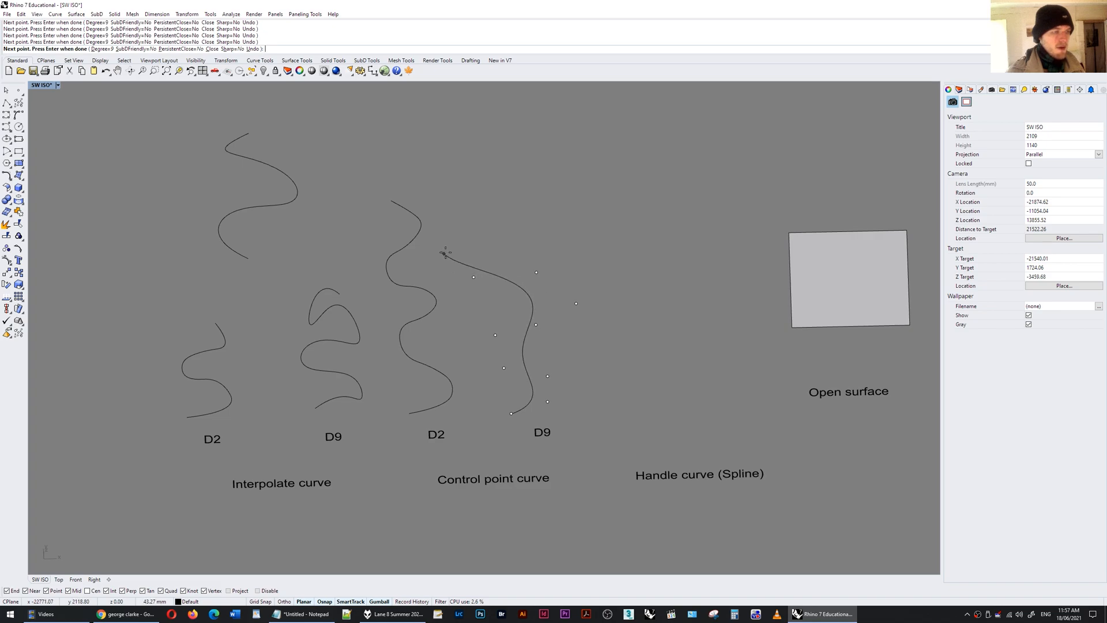
{"action": "left_click", "coordinate": [463, 178]}
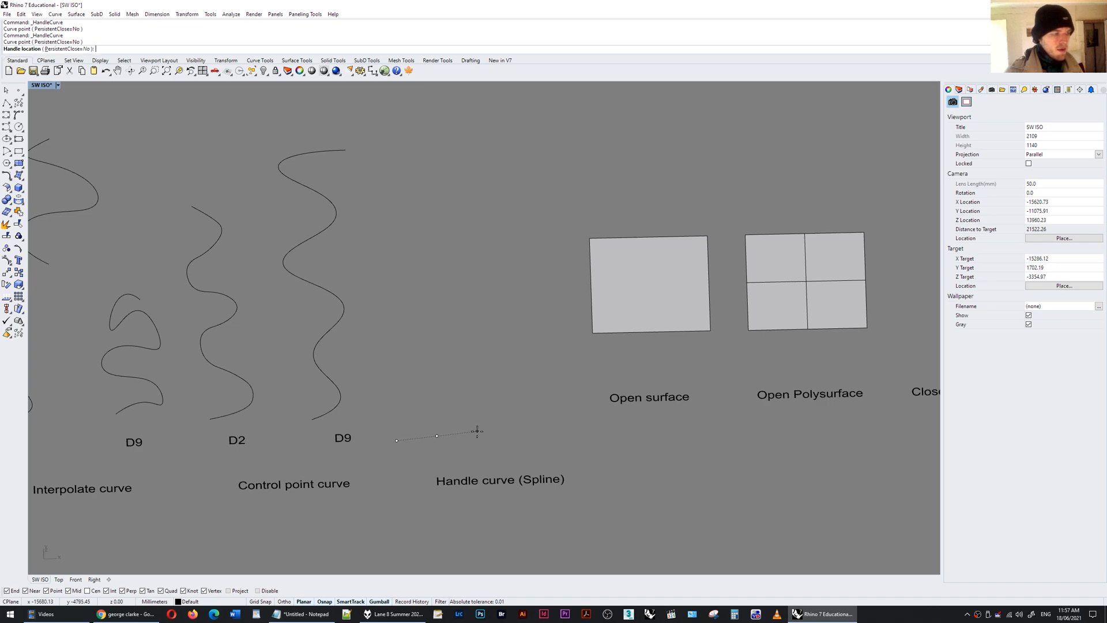
Set the first handle and next point of the spline above the Handle curve label
{"action": "left_click", "coordinate": [508, 393]}
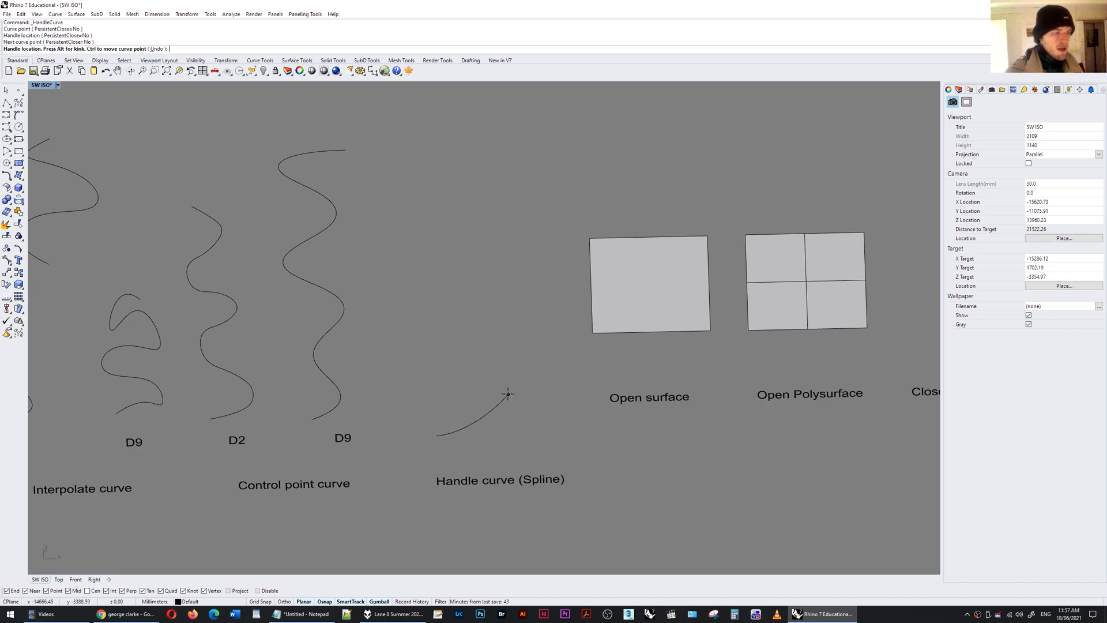
{"action": "left_click", "coordinate": [462, 357]}
{"action": "type", "text": "EditPtOn"}
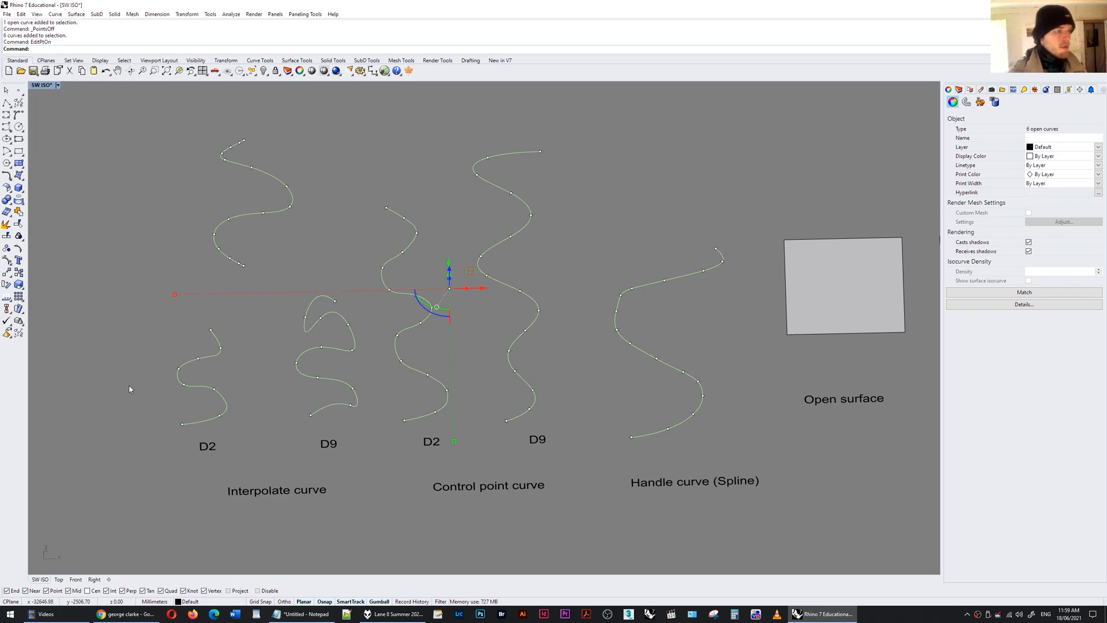
{"action": "mouse_move", "coordinate": [676, 271]}
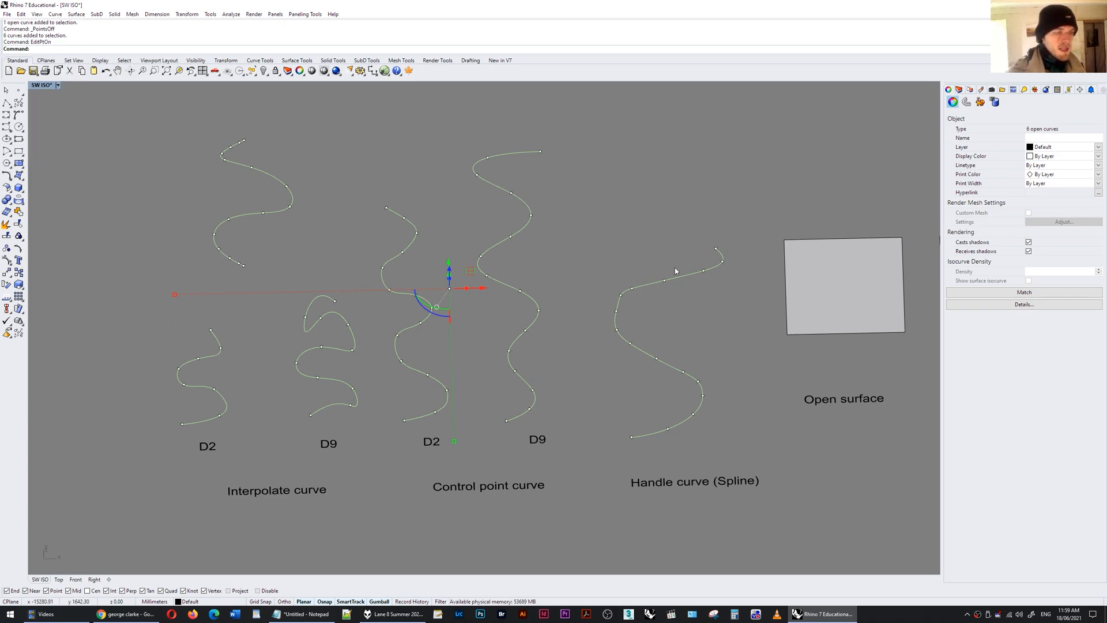
{"action": "mouse_move", "coordinate": [656, 247]}
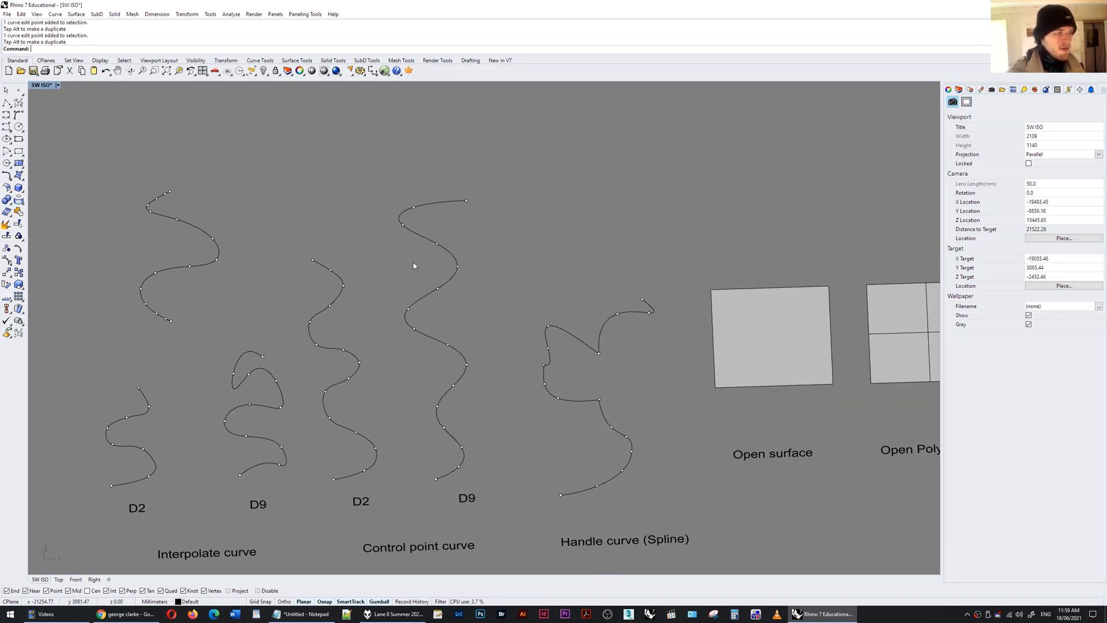
Drag the top point of the degree-9 control point curve sideways to reshape it
{"action": "left_click", "coordinate": [454, 254]}
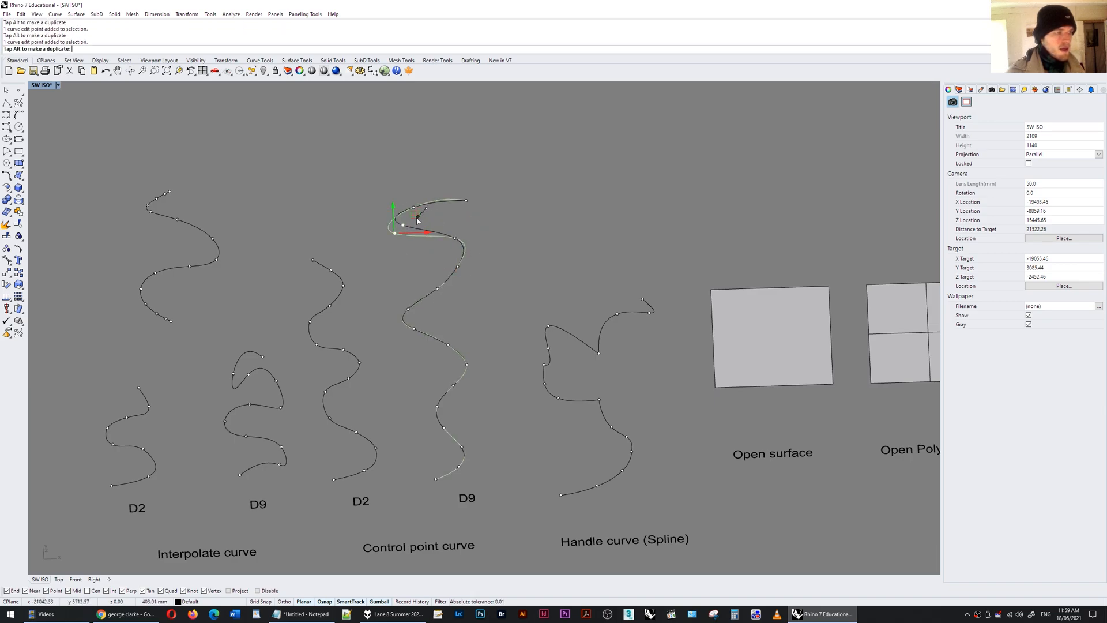
{"action": "left_click_drag", "start_coordinate": [402, 219], "coordinate": [439, 286]}
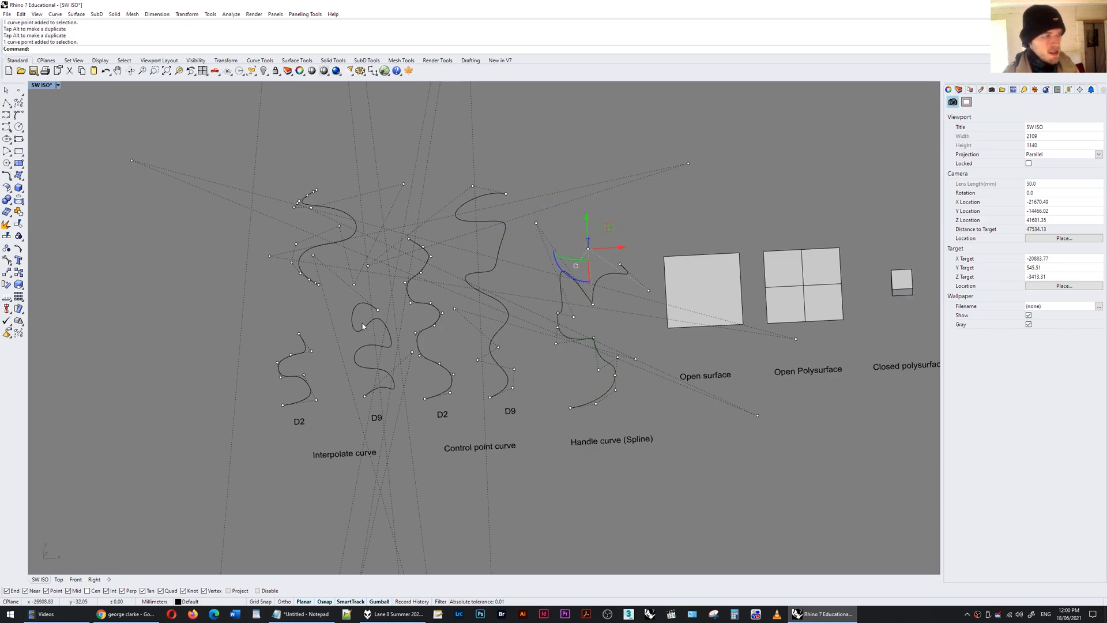
Select the degree-9 interpolated curve and zoom out from the distorted curves
{"action": "left_click", "coordinate": [373, 346]}
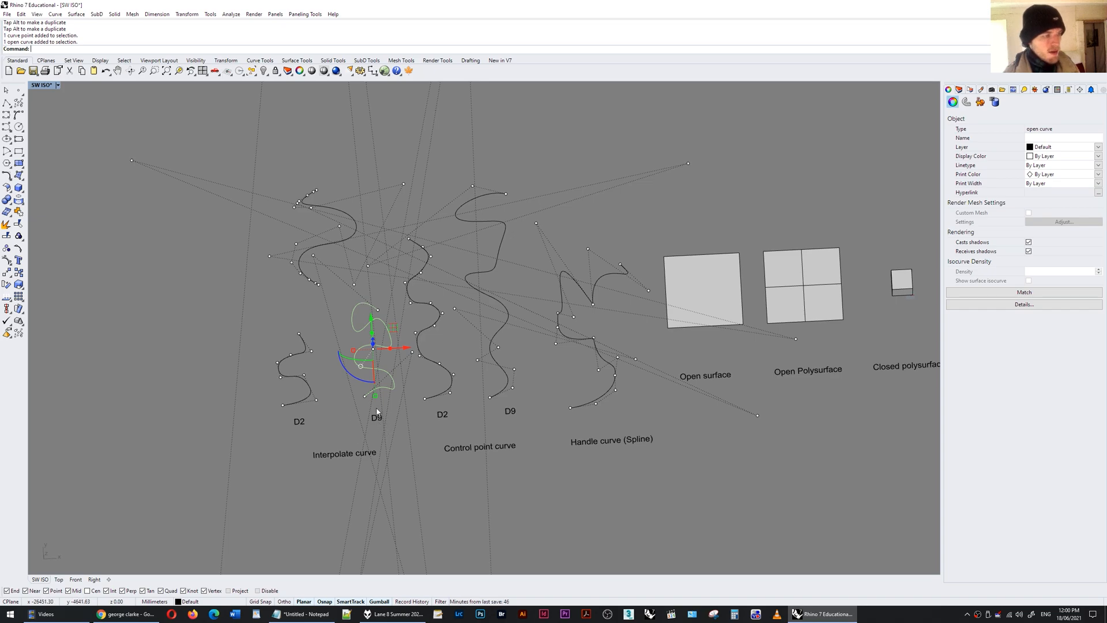
{"action": "scroll", "scroll_direction": "down", "scroll_amount": 3}
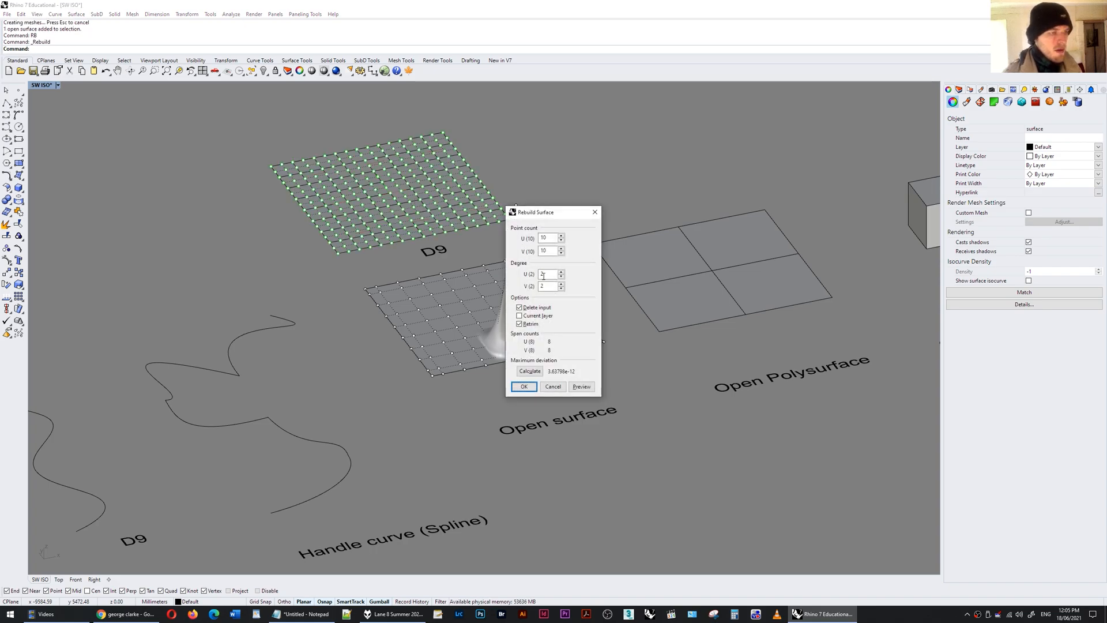
Set the degree for the 10×10 rebuilt surface in the Rebuild dialog
{"action": "left_click", "coordinate": [523, 387]}
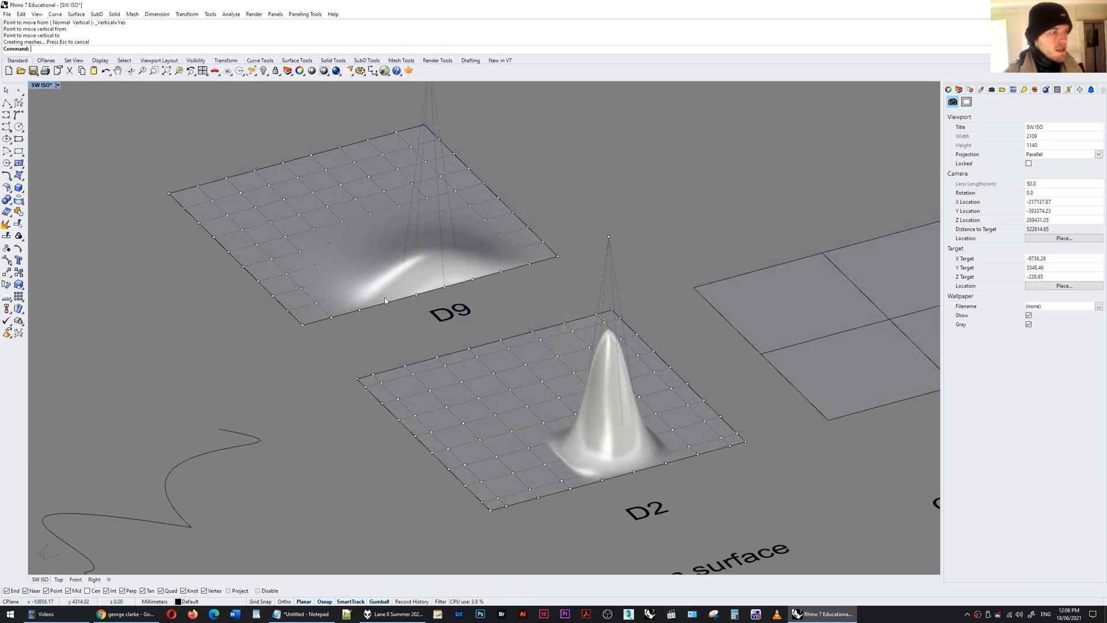
{"action": "mouse_move", "coordinate": [456, 232]}
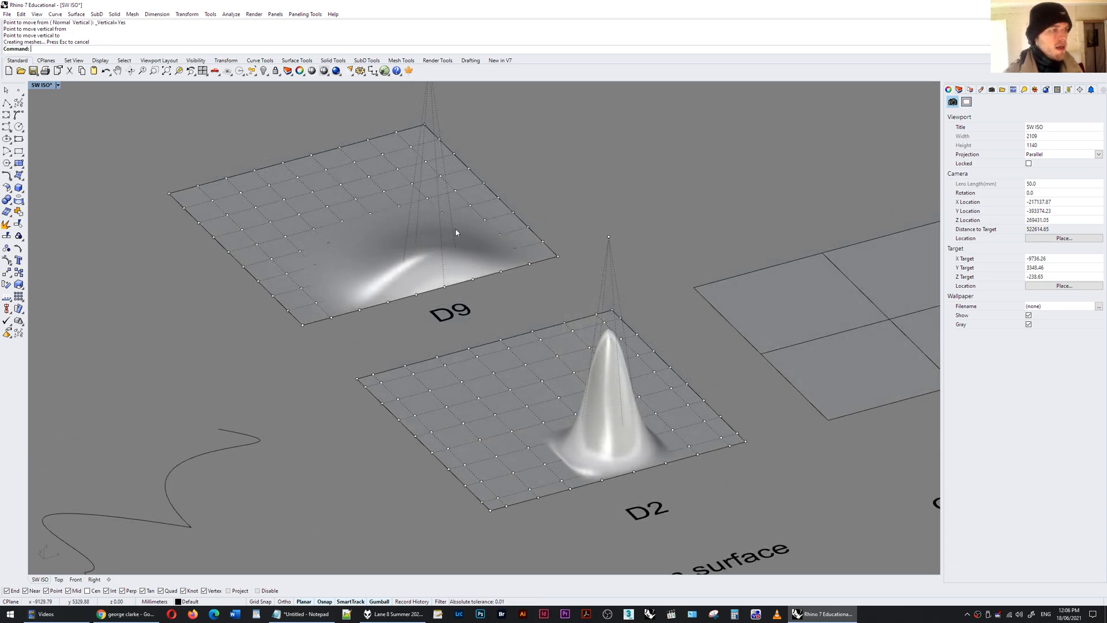
{"action": "mouse_move", "coordinate": [476, 205]}
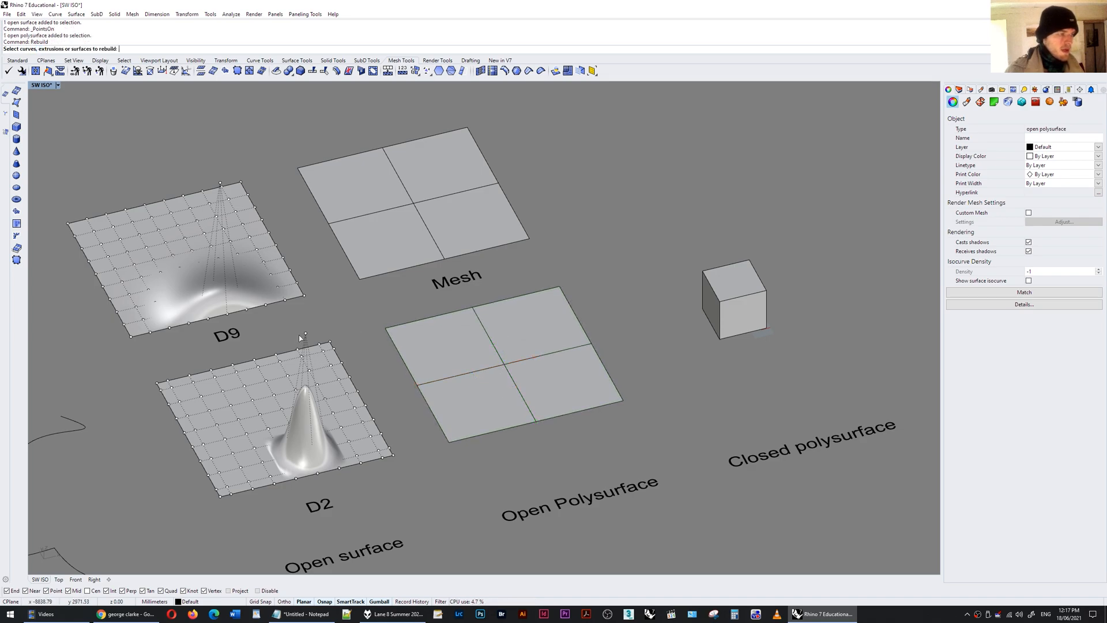
{"action": "mouse_move", "coordinate": [274, 414]}
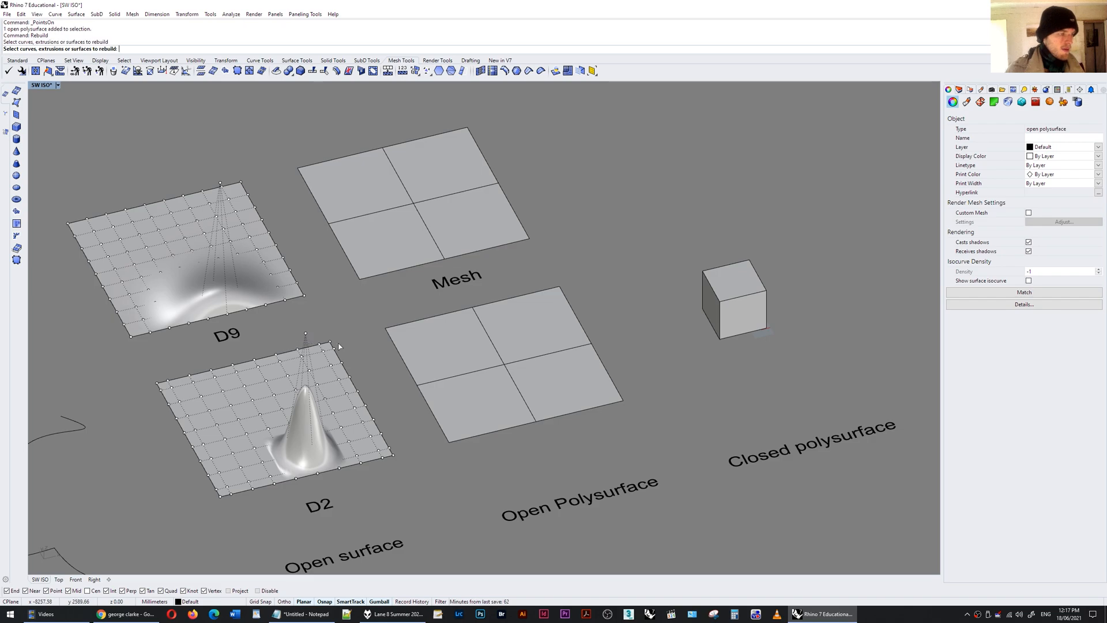
Select the four-panel open polysurface and pick one of its corner solid points
{"action": "left_click", "coordinate": [304, 332]}
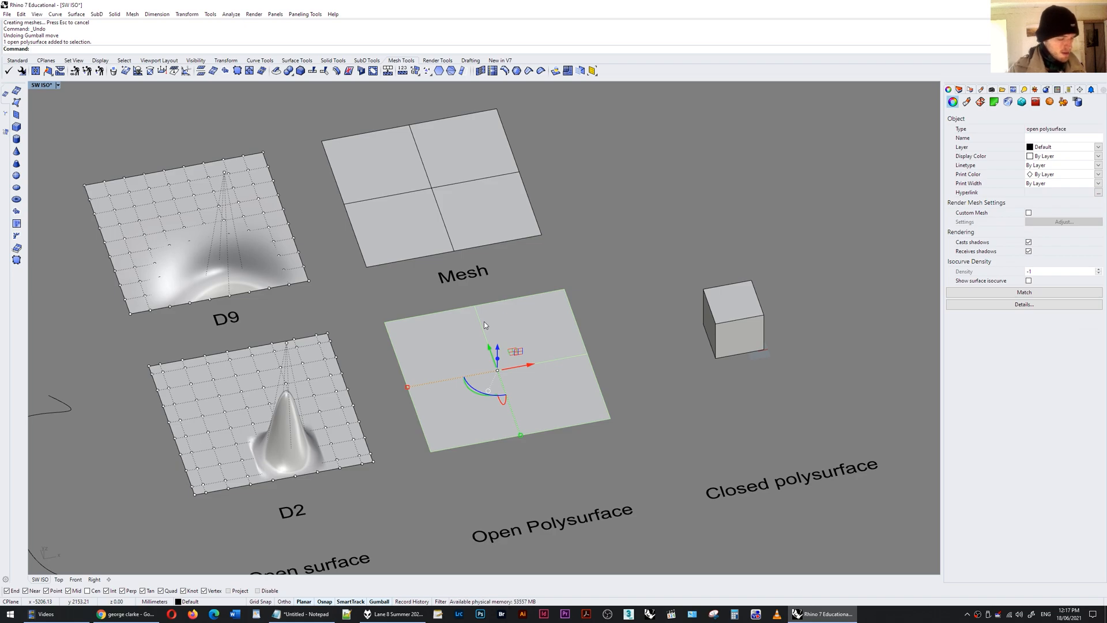
{"action": "left_click", "coordinate": [16, 71]}
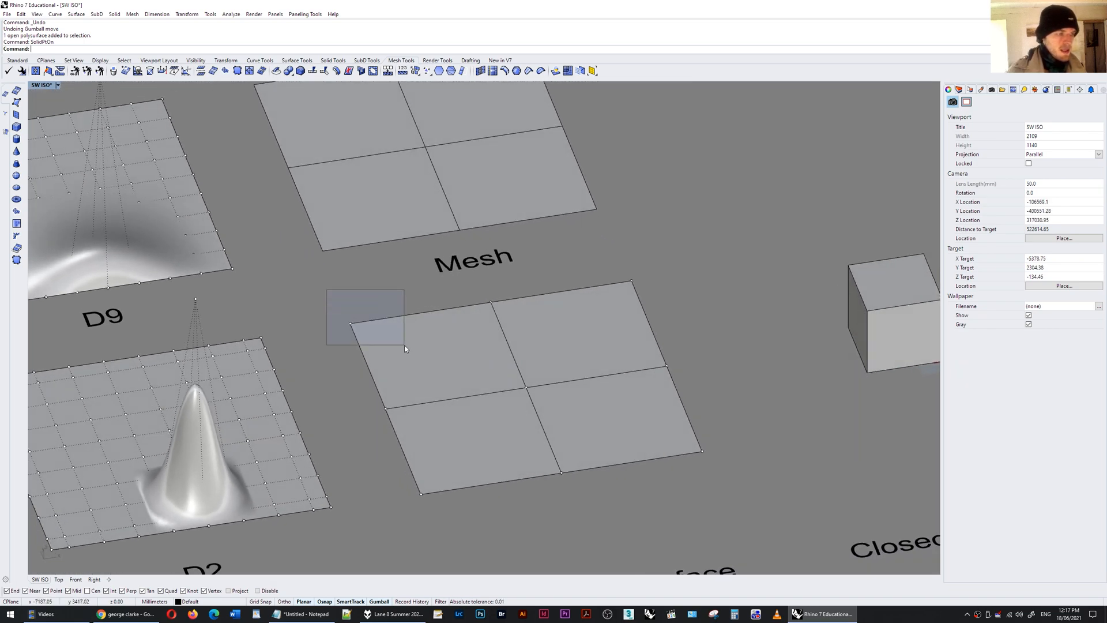
{"action": "left_click", "coordinate": [350, 325]}
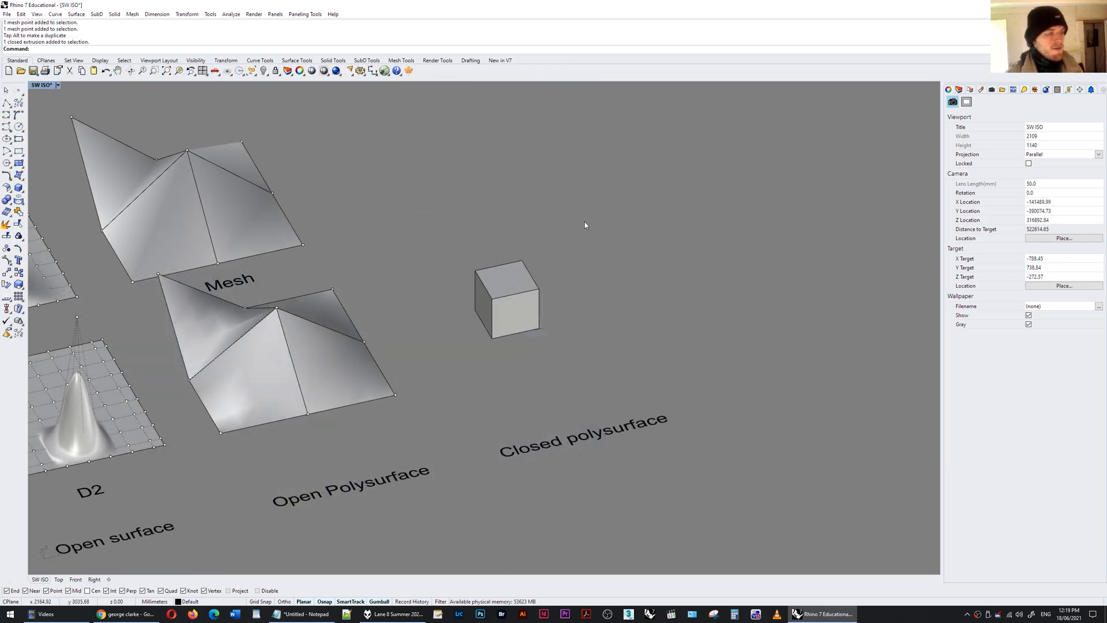
Deselect everything after raising the mesh and polysurface points
{"action": "left_click", "coordinate": [505, 296]}
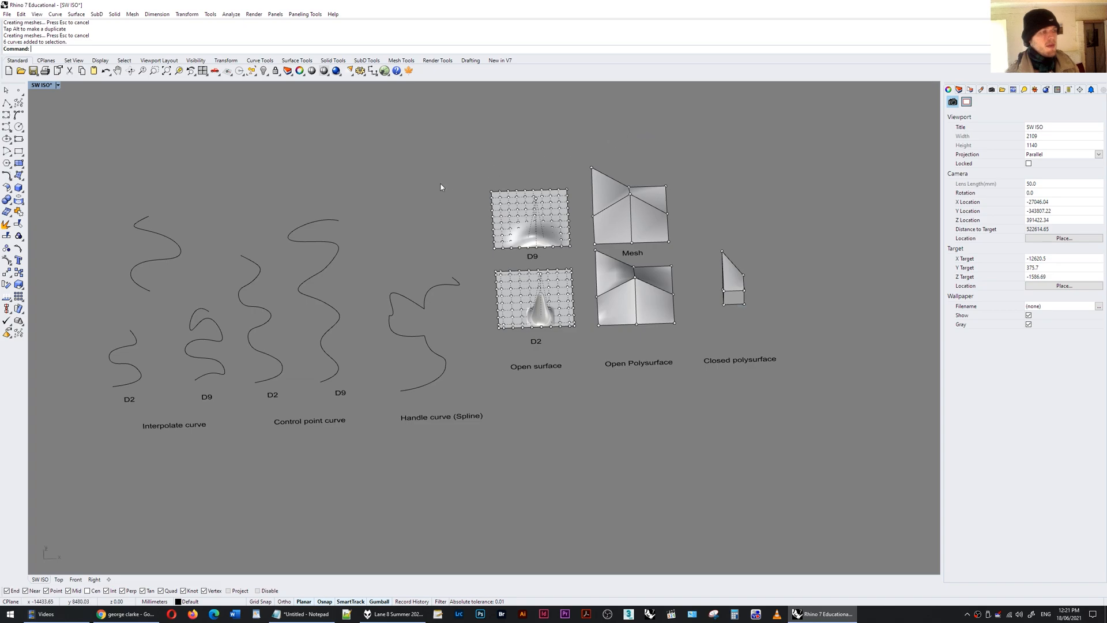
{"action": "left_click", "coordinate": [205, 311]}
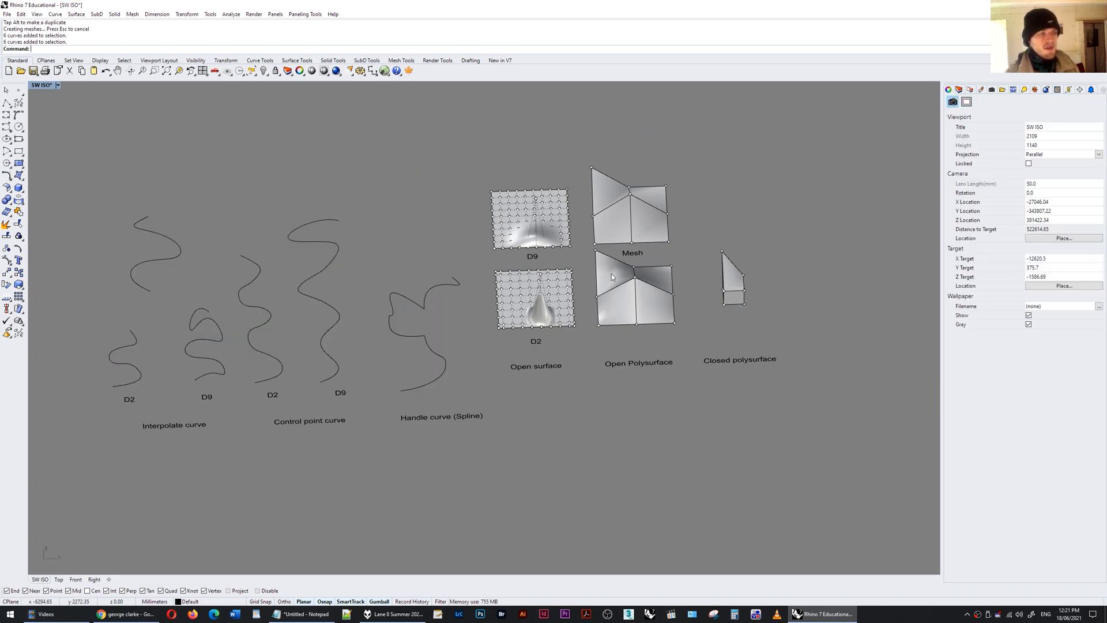
{"action": "mouse_move", "coordinate": [604, 319]}
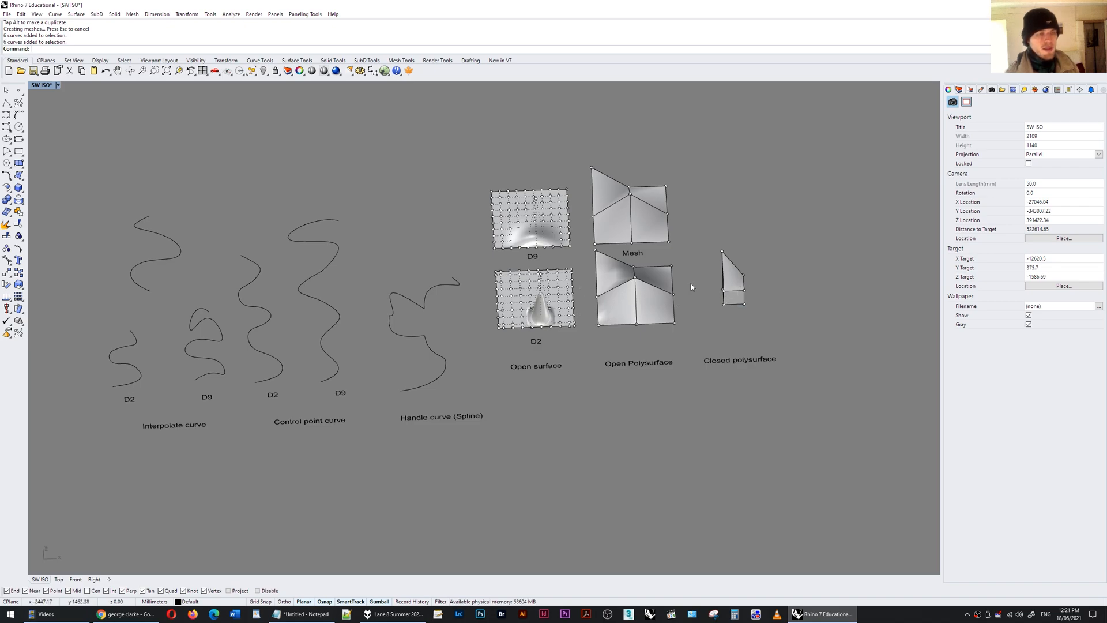
{"action": "mouse_move", "coordinate": [396, 231]}
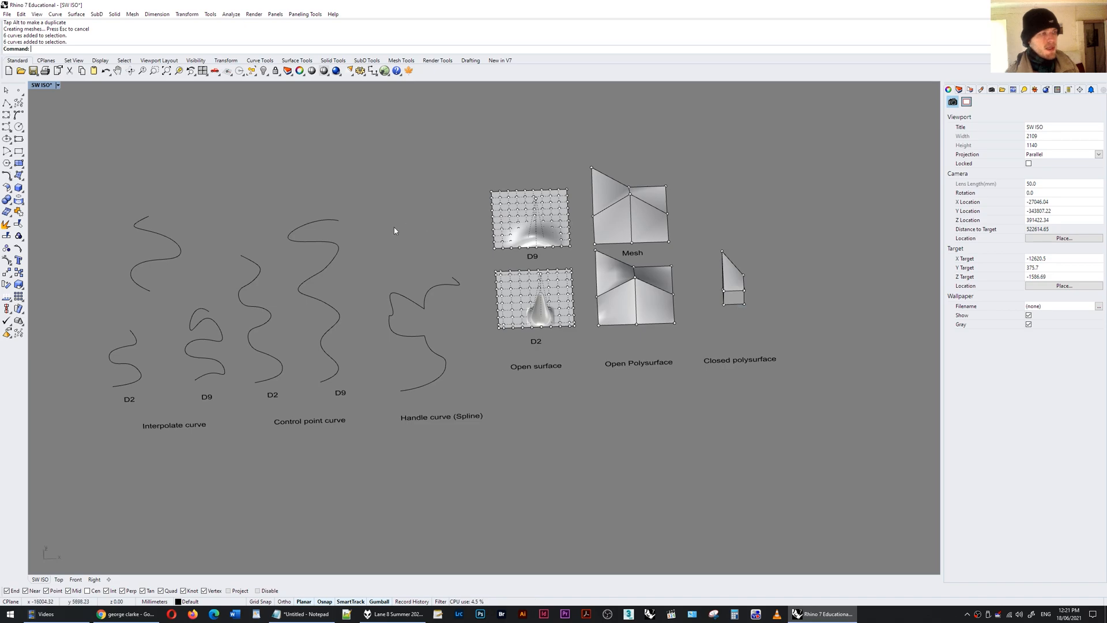
{"action": "mouse_move", "coordinate": [660, 255]}
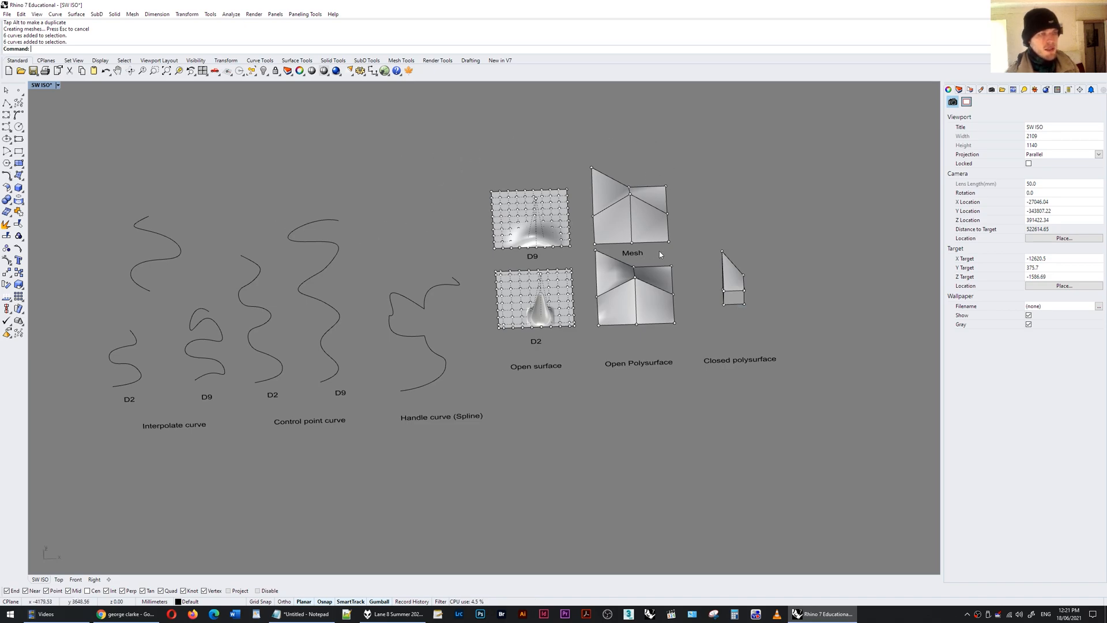
{"action": "mouse_move", "coordinate": [691, 254]}
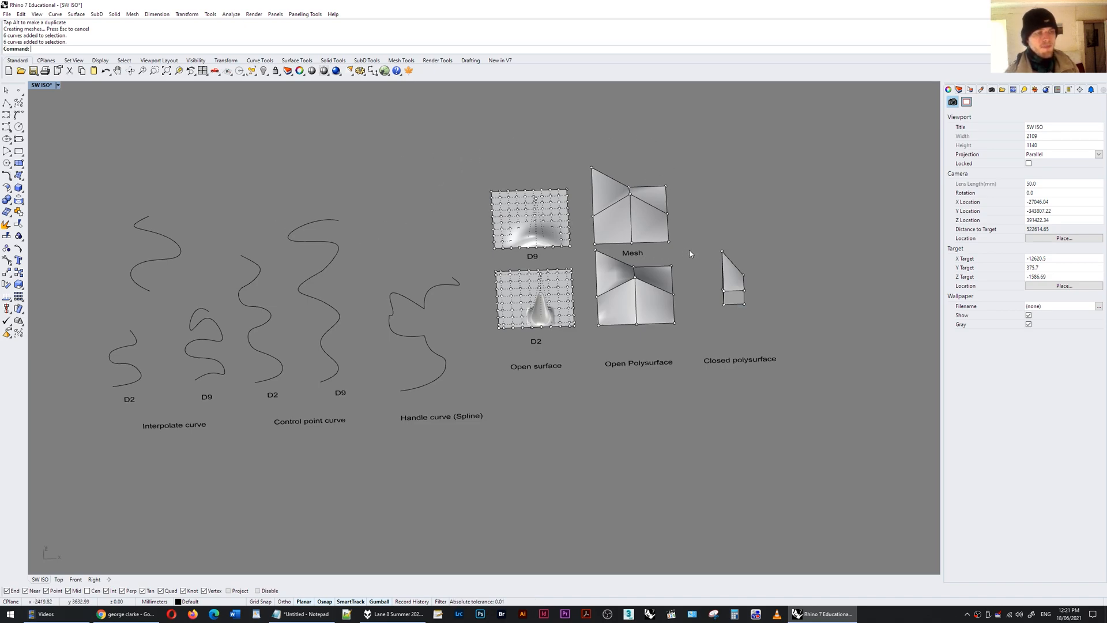
{"action": "mouse_move", "coordinate": [745, 198]}
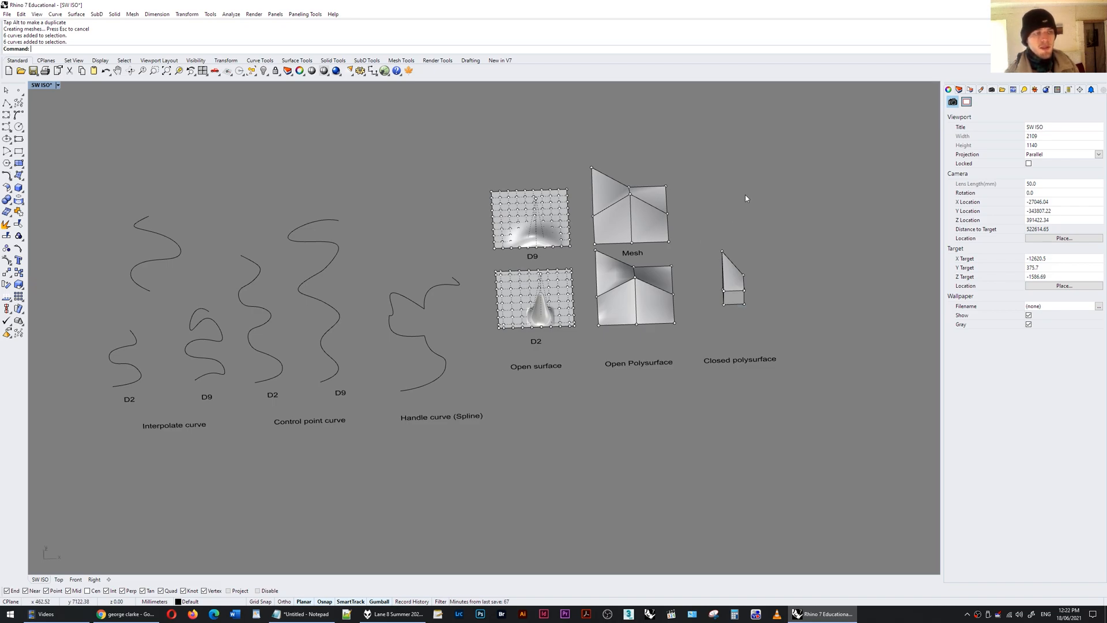
{"action": "mouse_move", "coordinate": [845, 423]}
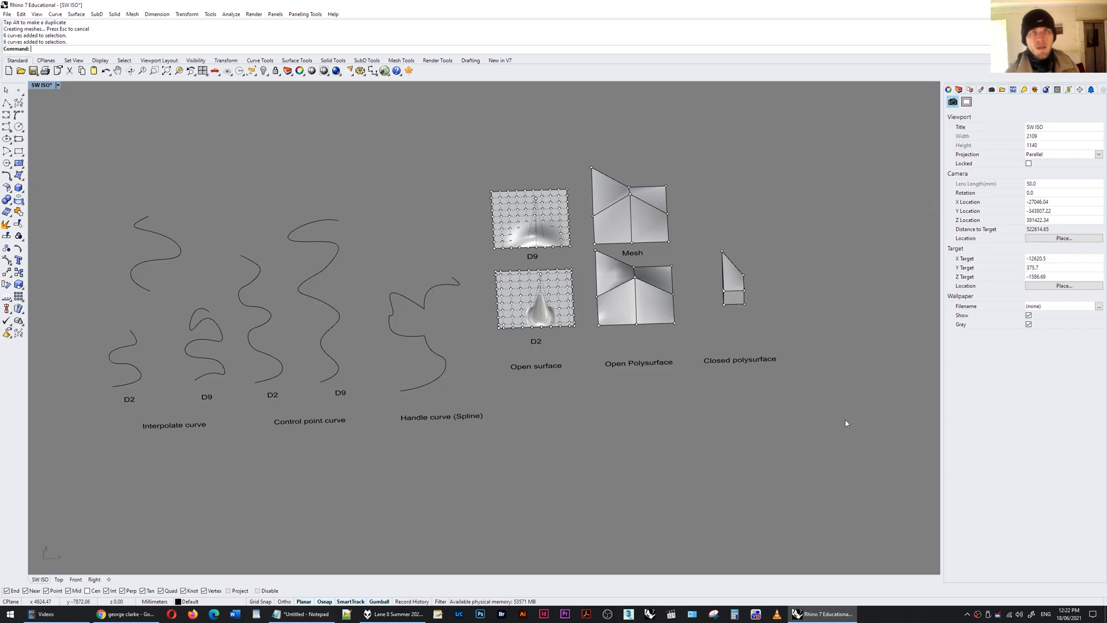